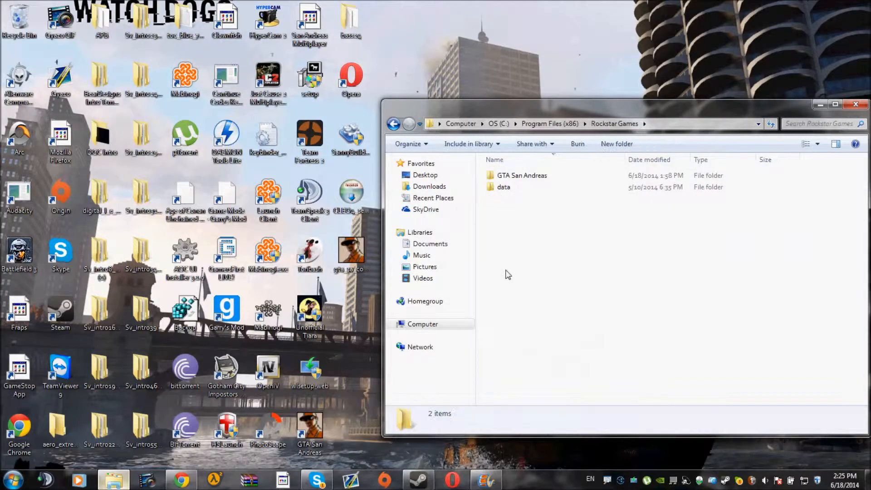
- Open Program Files (x86) > Rockstar Games > GTA San Andreas to list CLEO and gta_sa_compact files
double_click(521, 175)
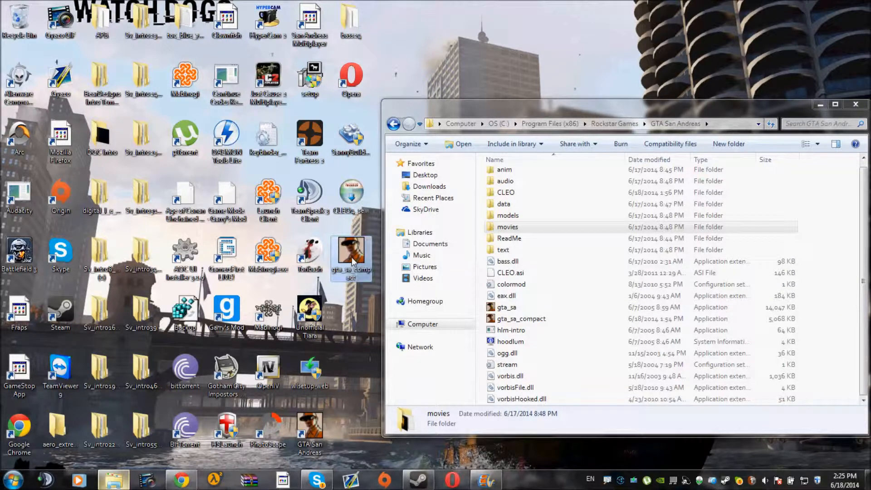
click(856, 104)
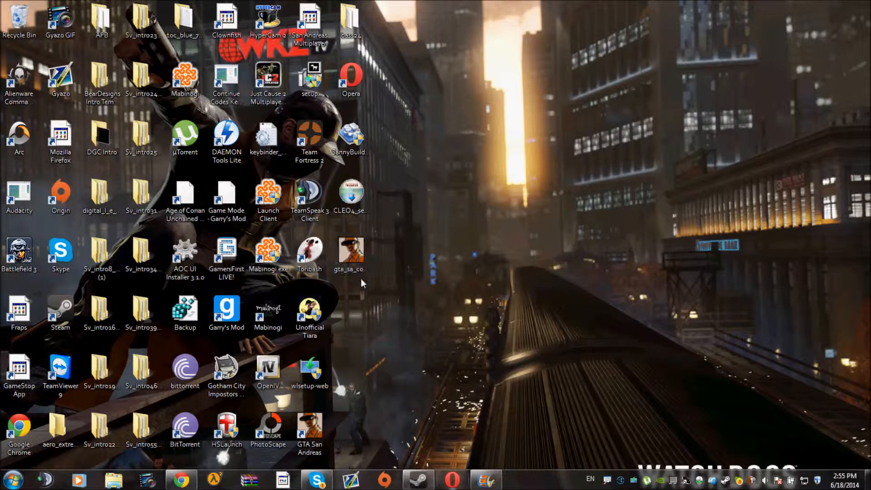
mouse_move(350, 341)
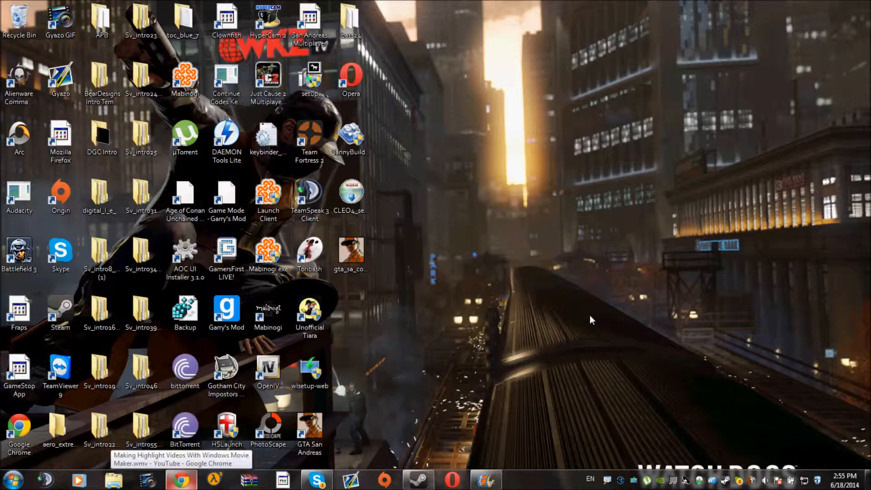
mouse_move(505, 408)
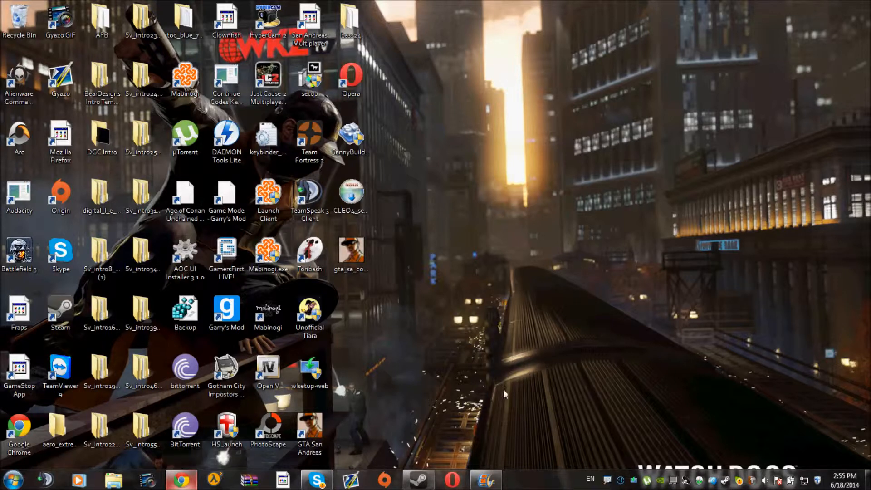
mouse_move(458, 481)
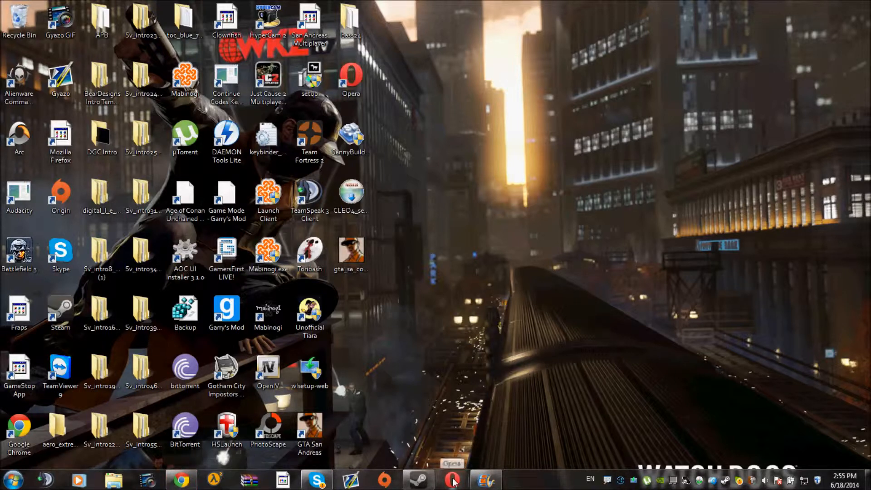
- Show the gta_sa_compact.exe MediaFire page in Opera from the taskbar, then minimize it to the desktop
click(447, 479)
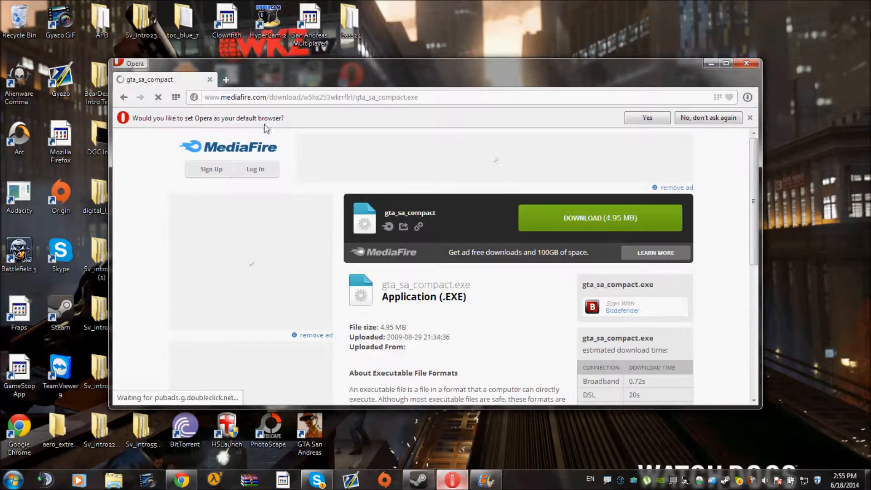
click(746, 63)
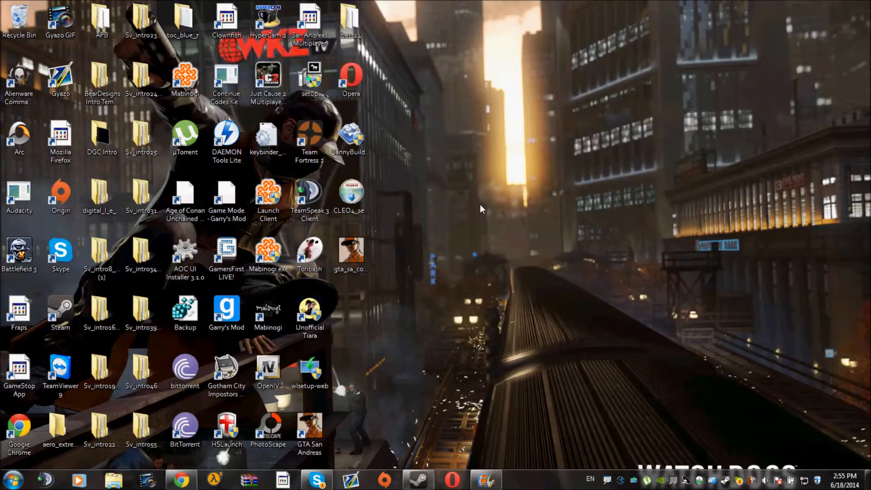